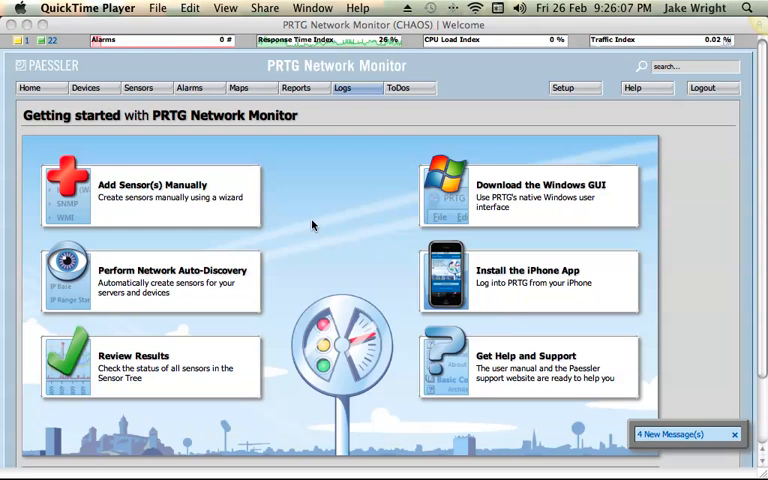
mouse_move(340, 120)
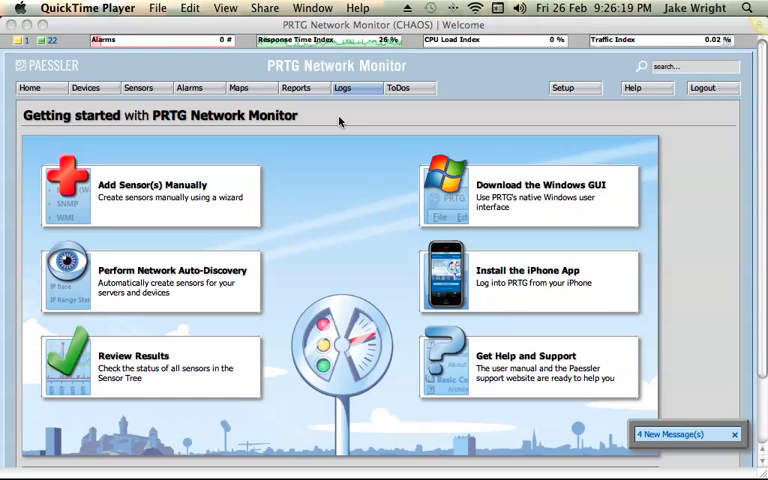
mouse_move(328, 120)
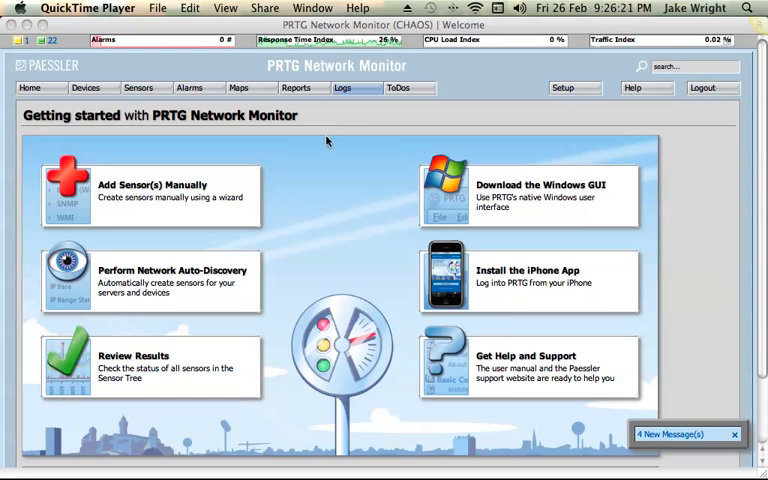
mouse_move(316, 142)
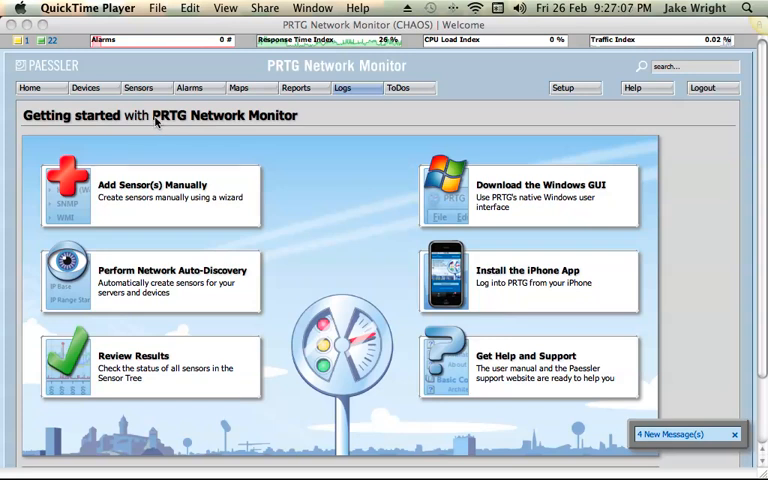
mouse_move(158, 120)
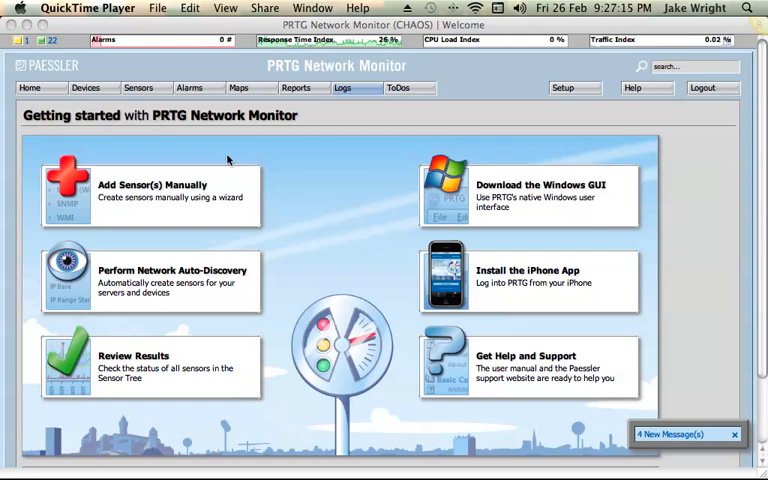
Begin Add Sensor for an existing device and continue with Probe Device to the sensor type list.
left_click(138, 88)
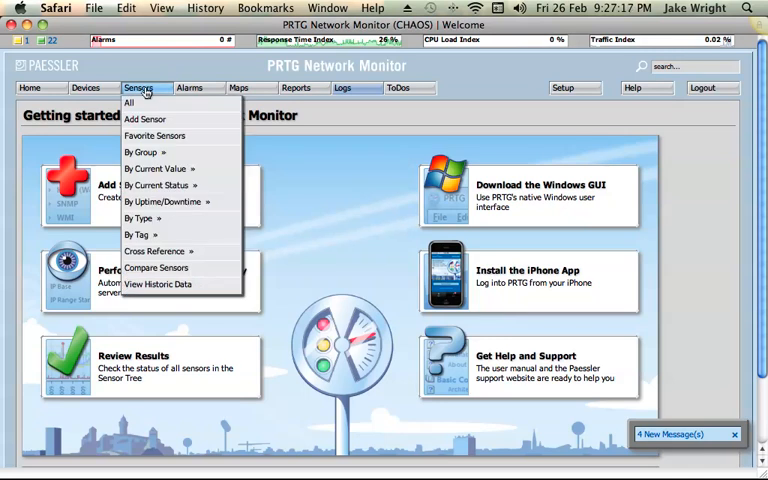
left_click(144, 120)
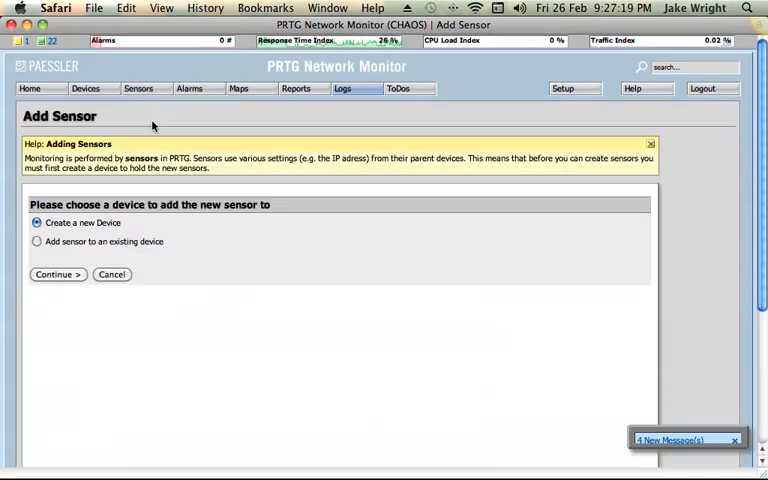
left_click(36, 242)
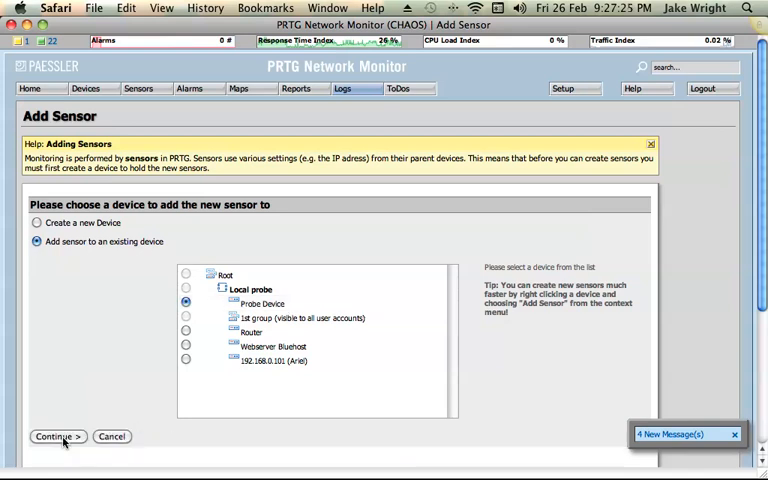
left_click(54, 436)
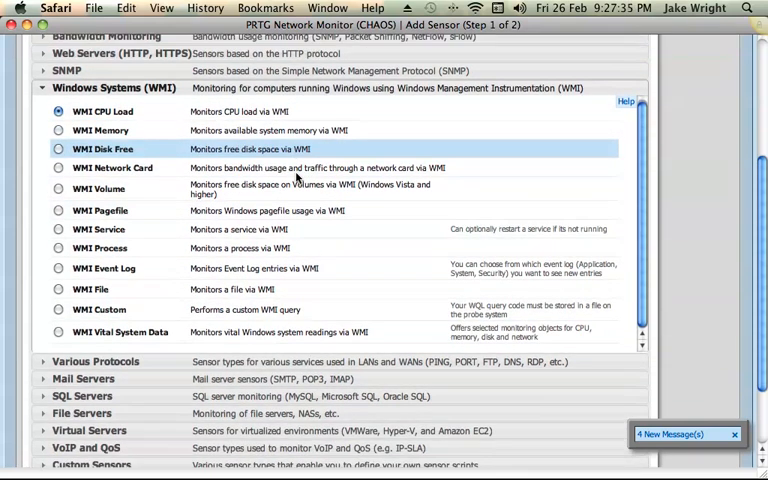
Choose WMI CPU Load under Windows Systems (WMI) and continue to the CPU Load sensor settings.
scroll("down", 3)
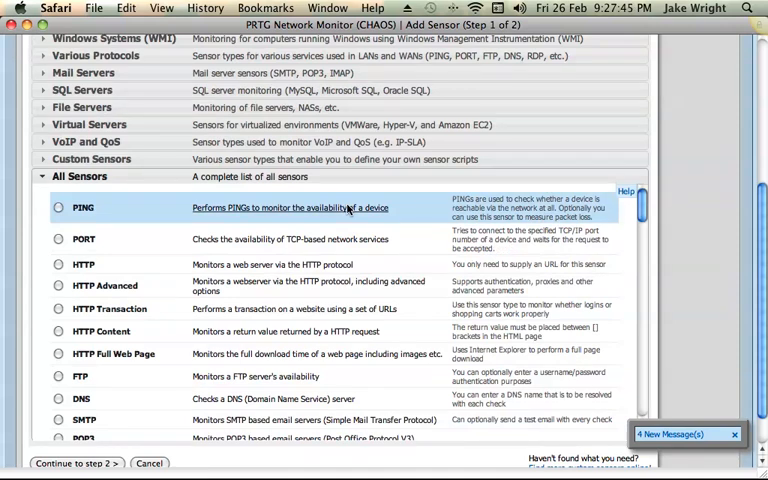
scroll("up", 3)
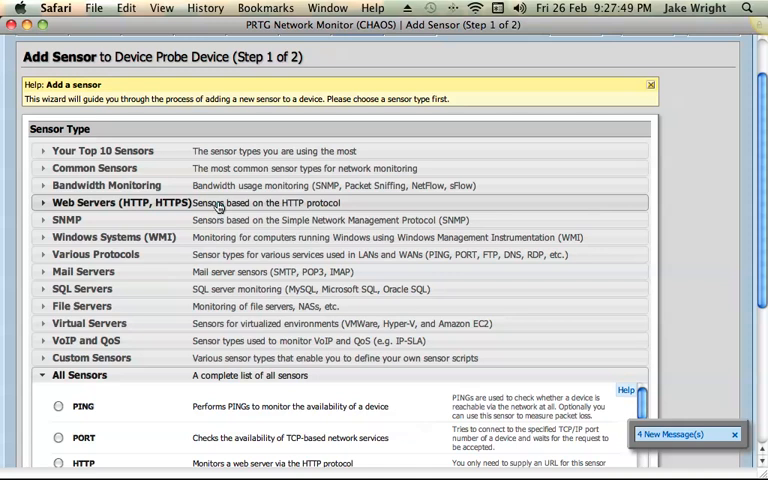
scroll("down", 3)
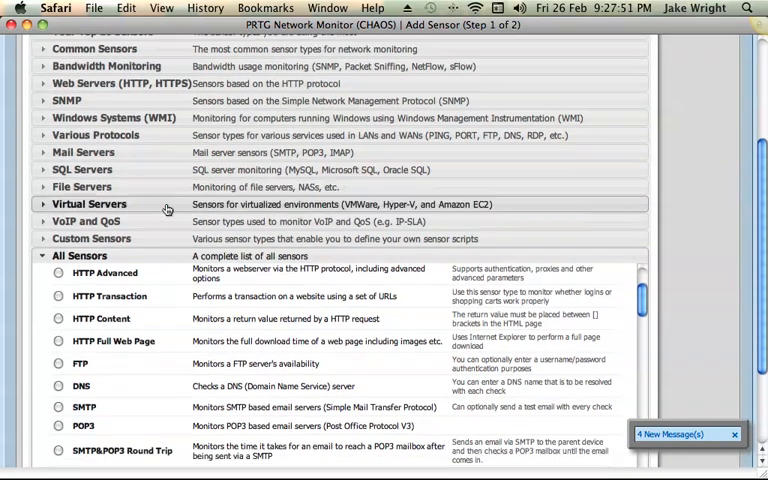
scroll("down", 3)
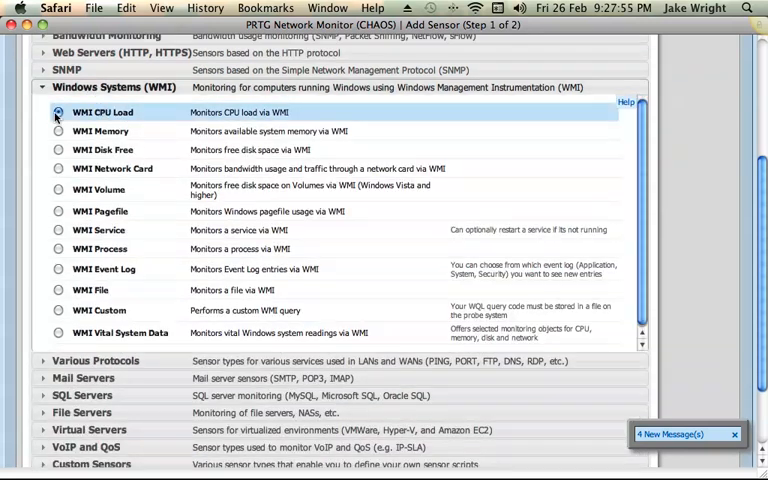
scroll("down", 3)
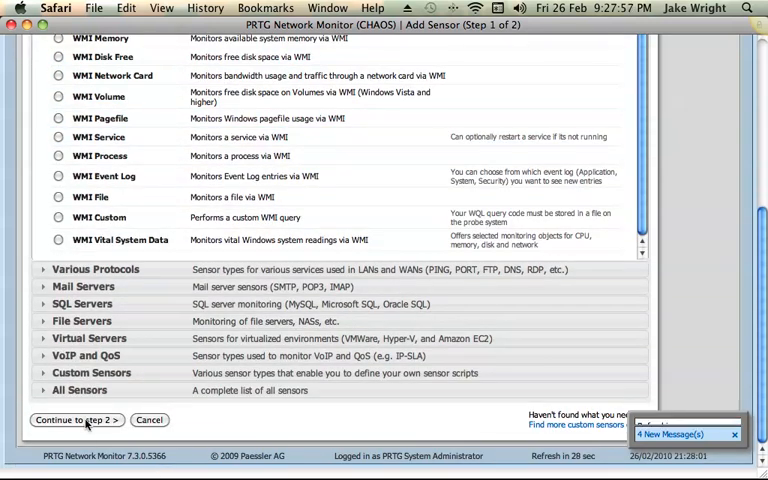
left_click(76, 420)
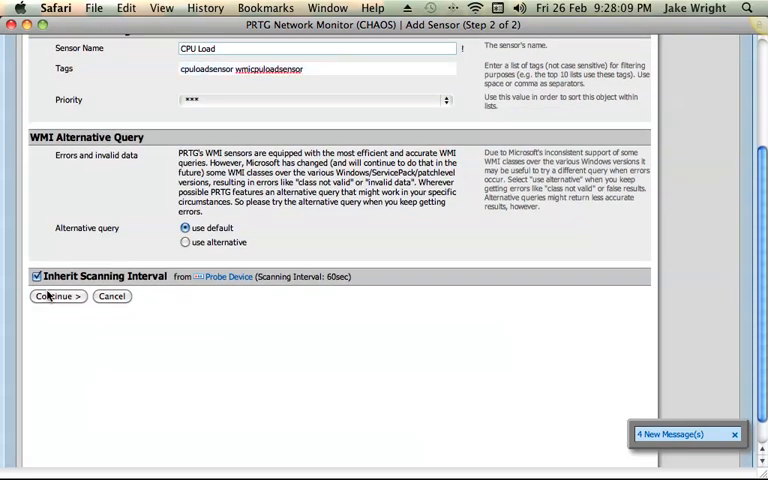
Create the CPU Load sensor on the Probe Device, then start Add Map from the Maps menu.
left_click(56, 296)
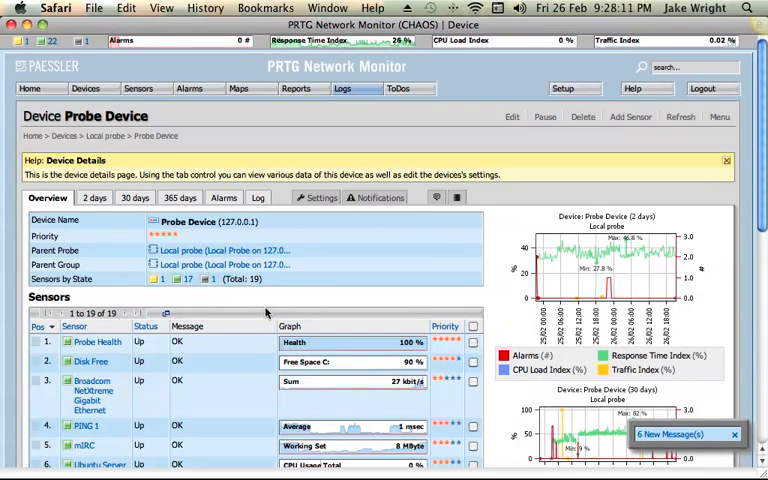
scroll("down", 3)
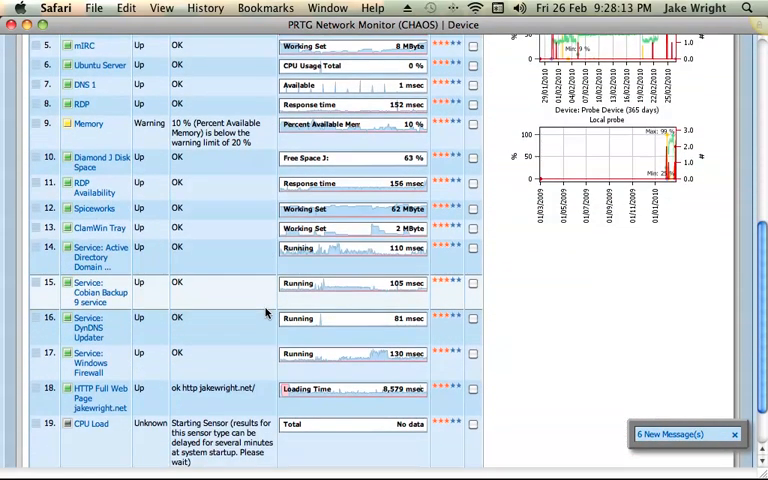
scroll("down", 3)
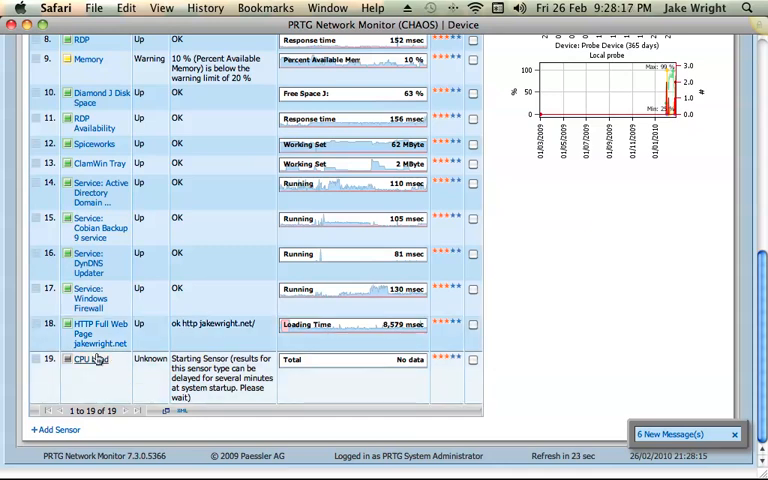
left_click(90, 360)
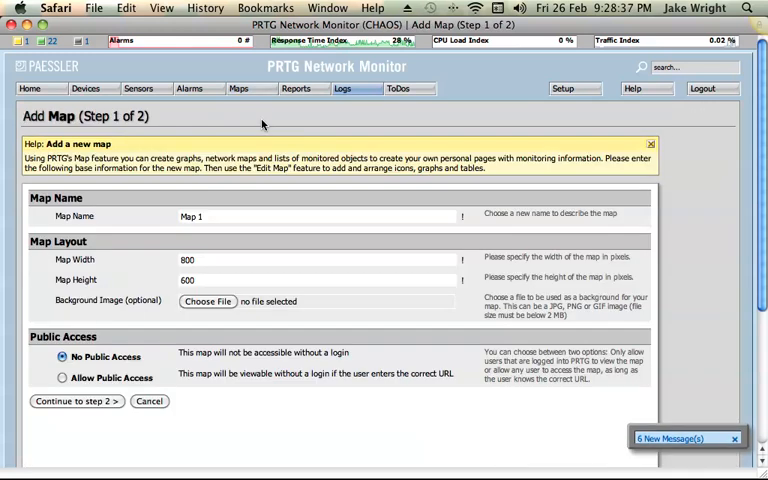
Name the map 'CPU Load', keep 800x600, allow public access and continue to the Map Editor.
left_click(240, 88)
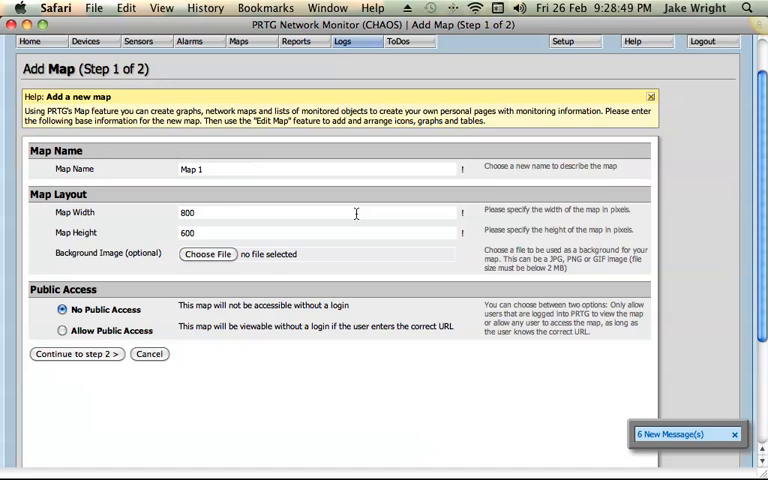
mouse_move(268, 208)
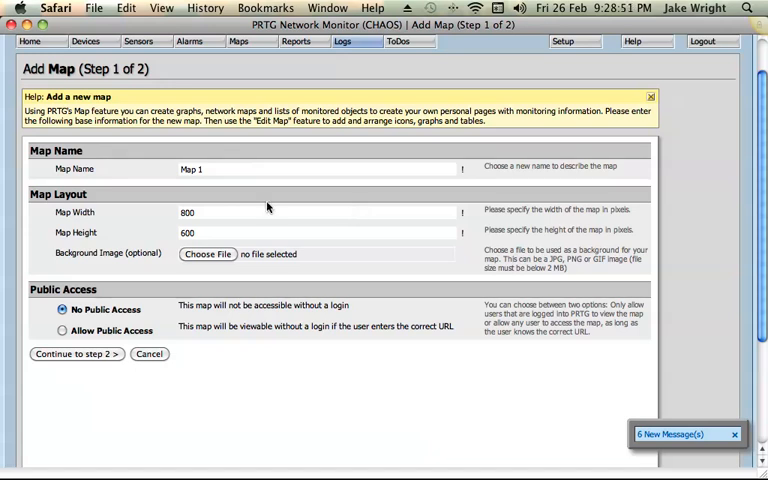
type("CPU")
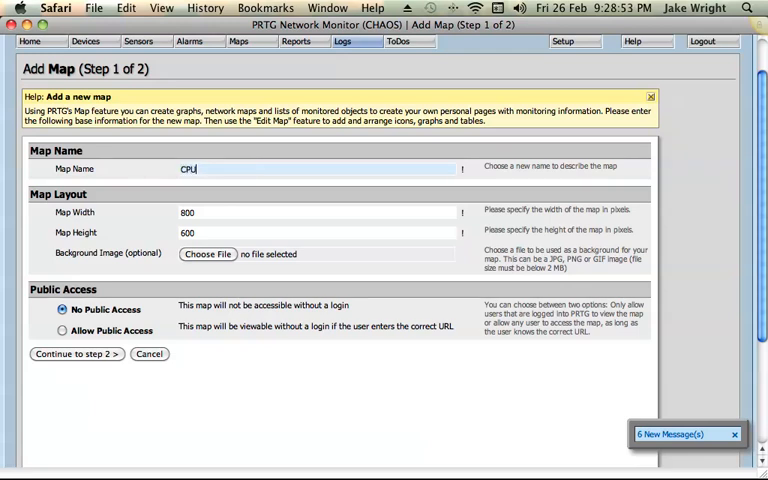
type("Load")
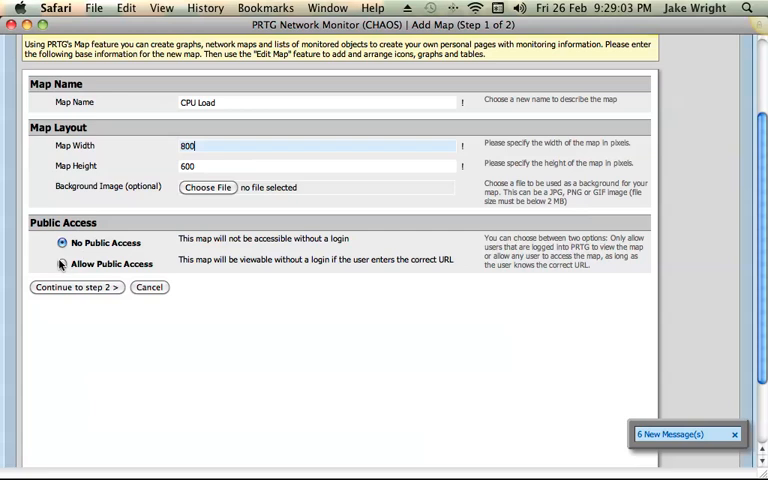
left_click(62, 264)
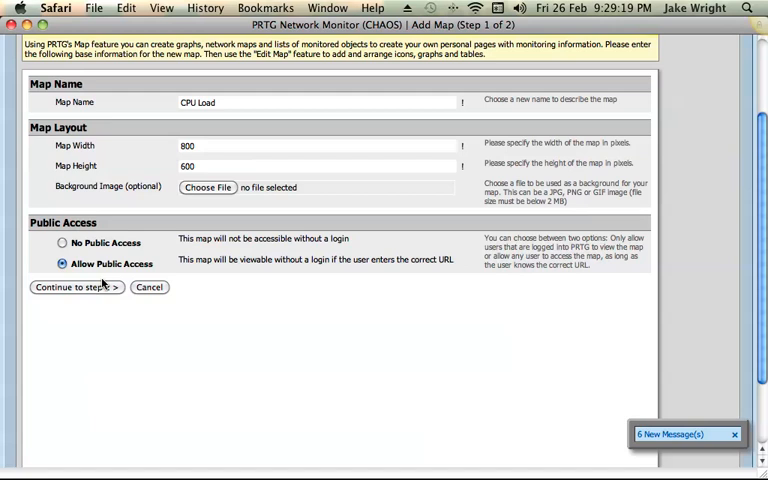
mouse_move(76, 308)
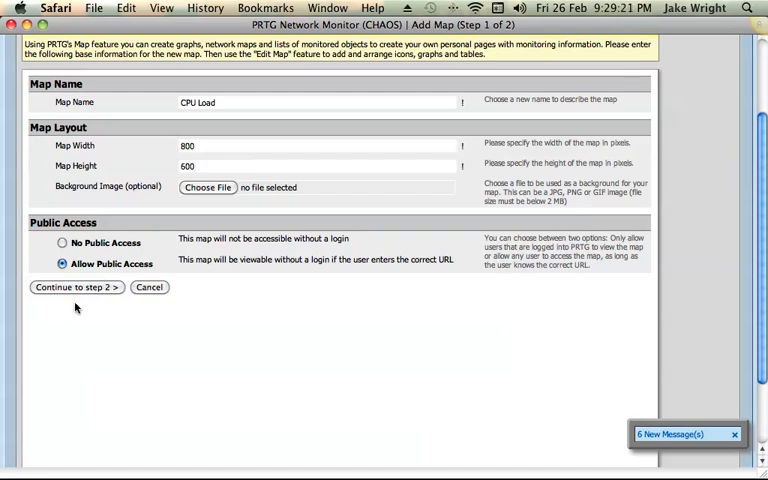
left_click(76, 288)
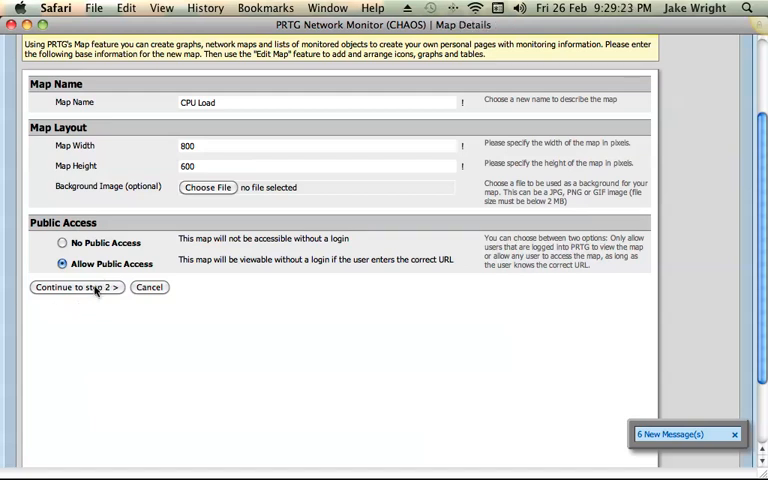
left_click(72, 288)
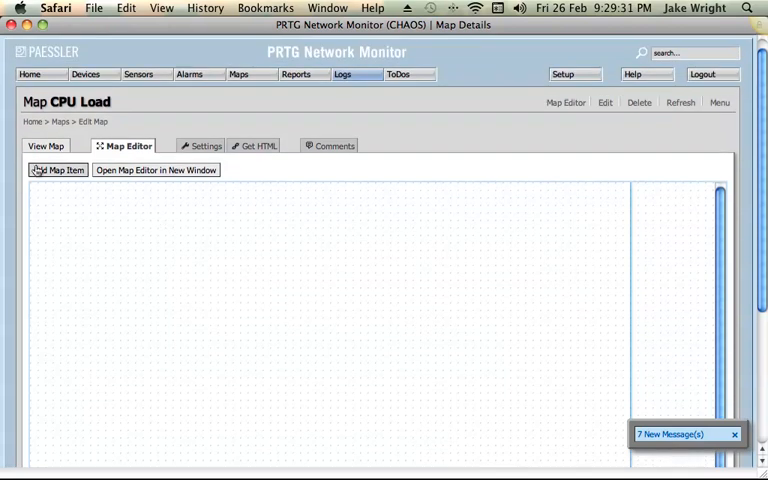
Bring up Add Item(s) to Map and browse the device and template lists for the CPU Load map.
left_click(58, 168)
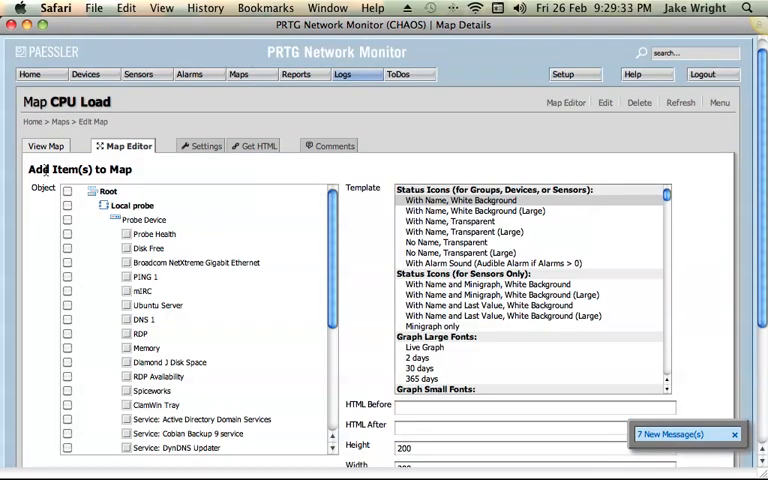
scroll("down", 3)
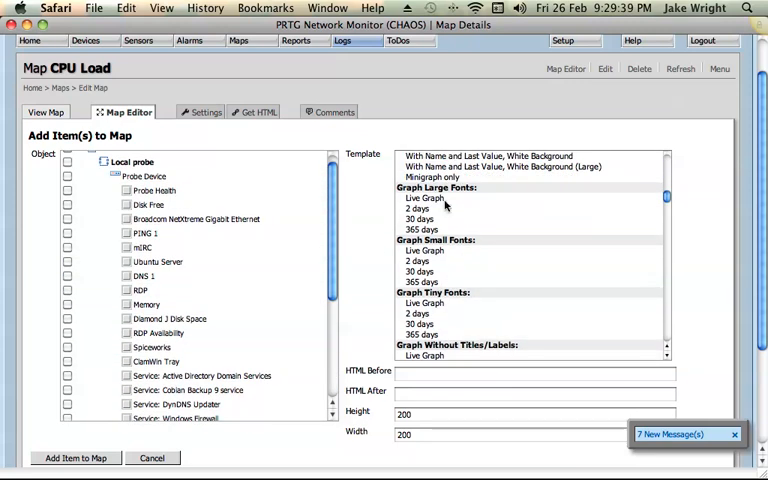
scroll("down", 3)
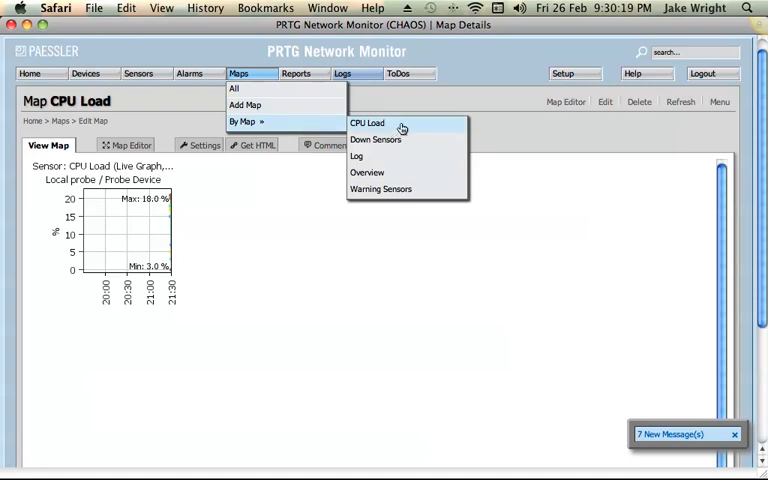
mouse_move(388, 172)
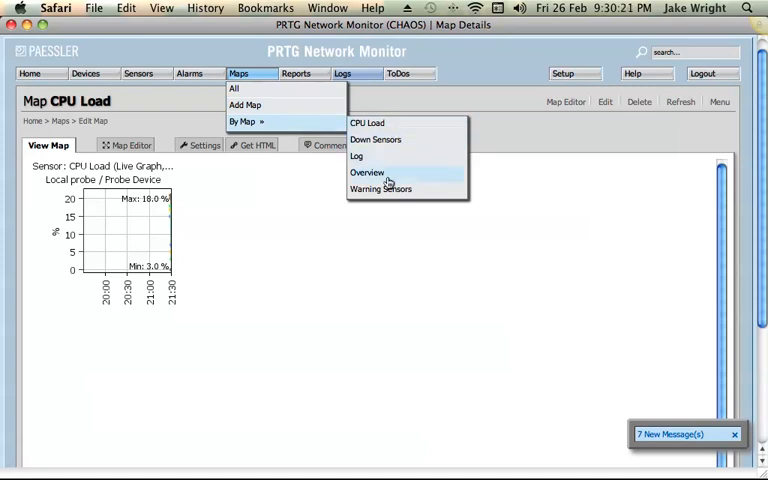
View the Warning Sensors map showing a memory warning, then return to the Maps menu.
left_click(380, 188)
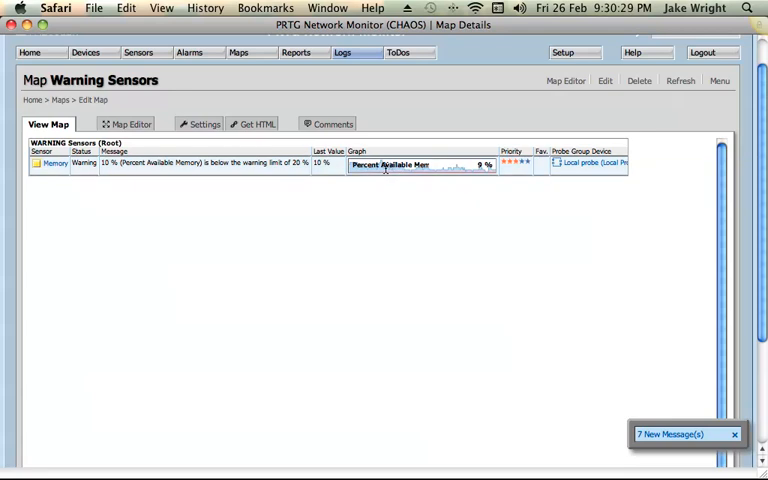
mouse_move(518, 196)
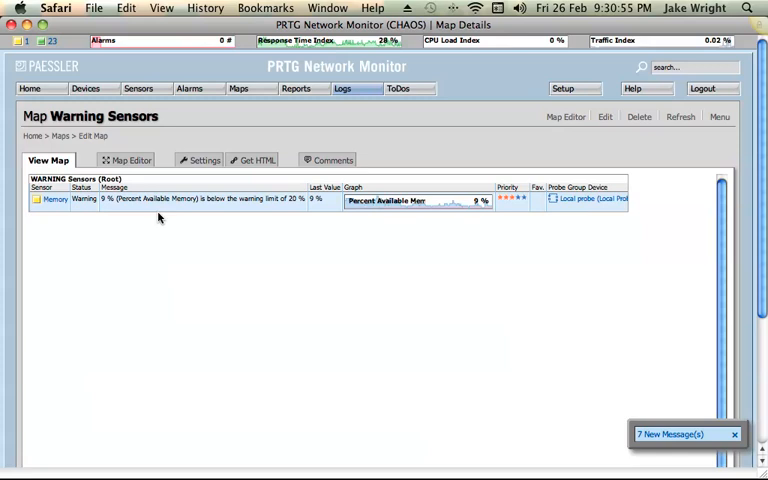
mouse_move(464, 280)
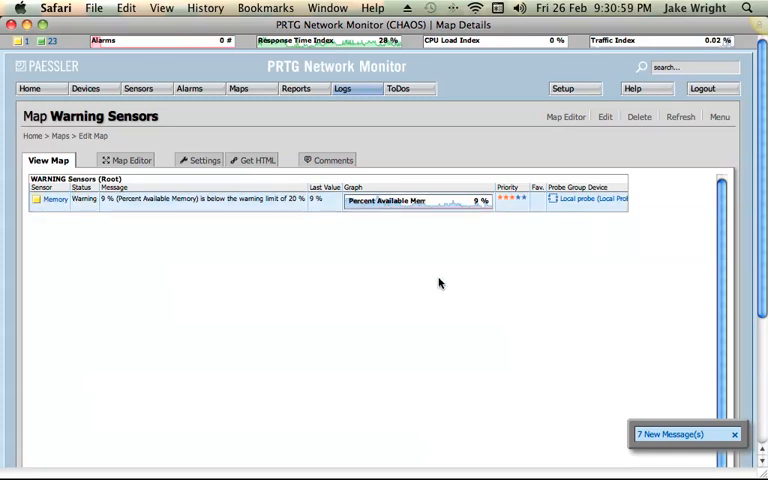
left_click(238, 88)
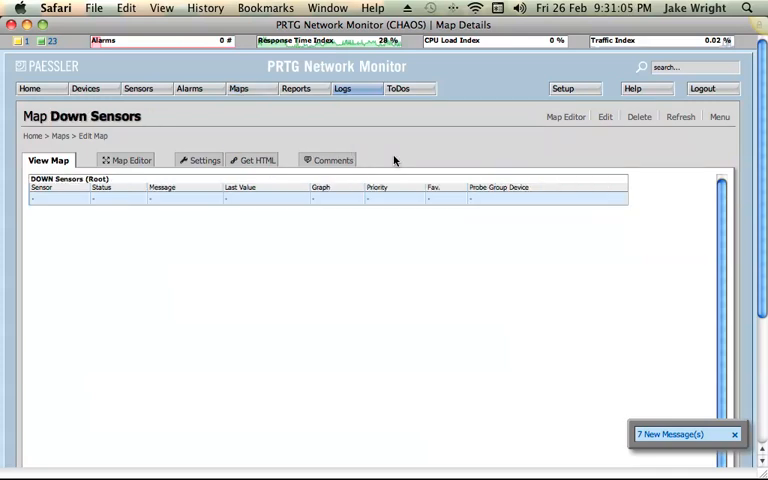
Go to Maps > By Map to pick another existing map after the empty Down Sensors map.
left_click(238, 88)
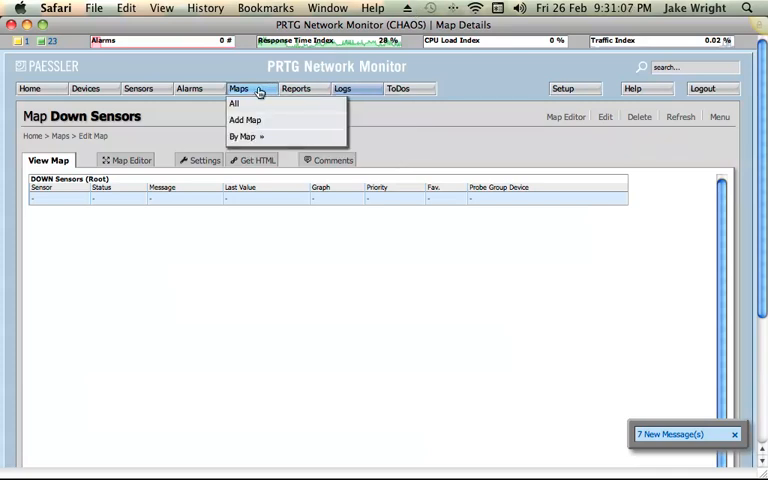
left_click(244, 136)
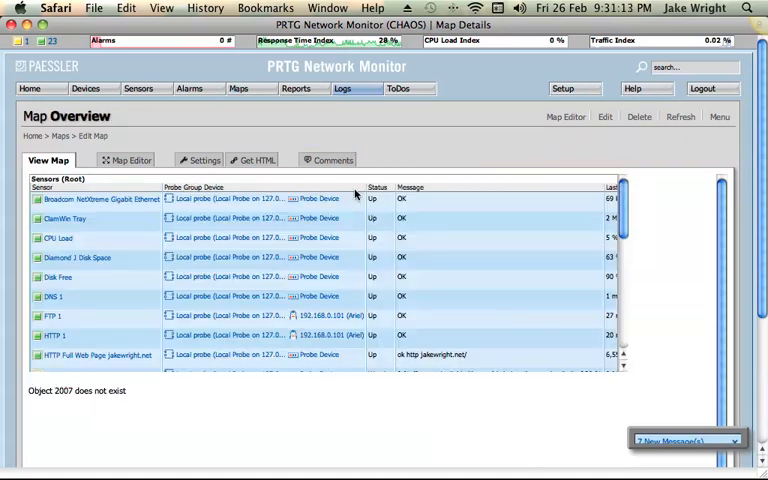
Review the Overview map's sensor list and traffic graph, then return to the Getting started page.
scroll("down", 3)
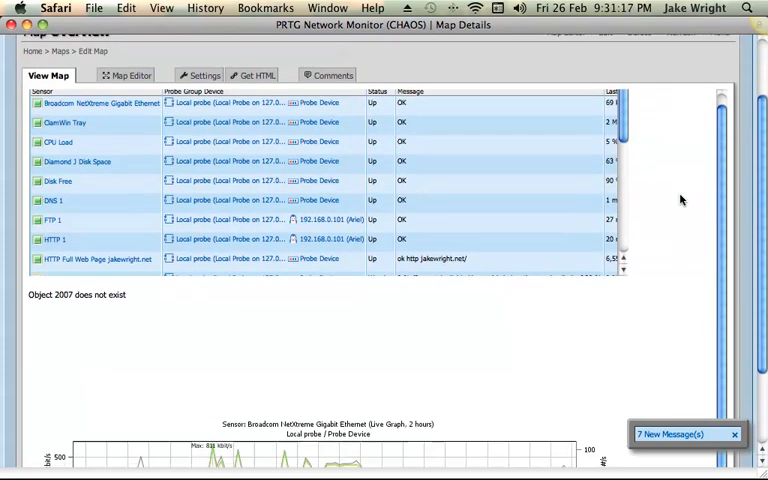
scroll("down", 3)
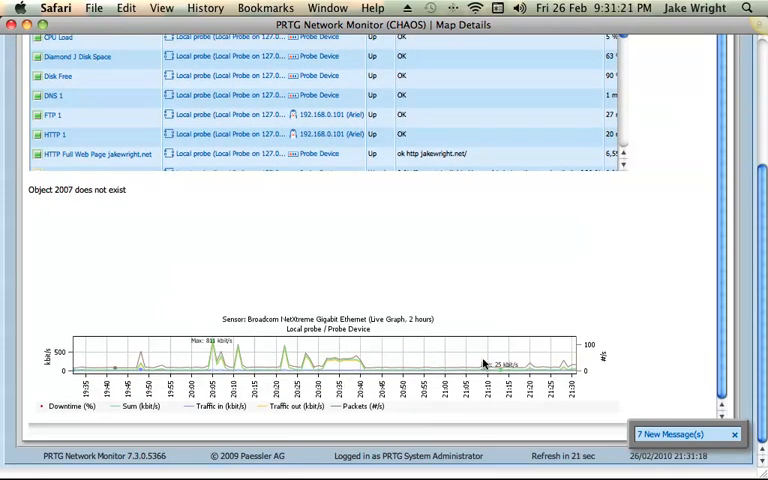
mouse_move(608, 384)
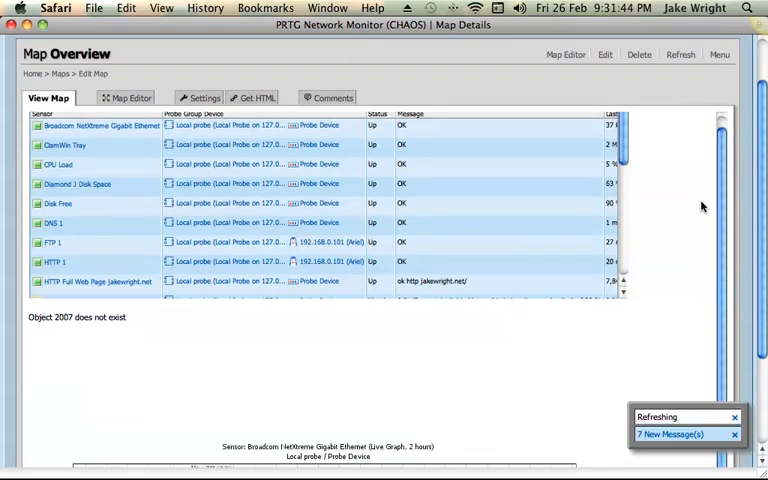
scroll("down", 3)
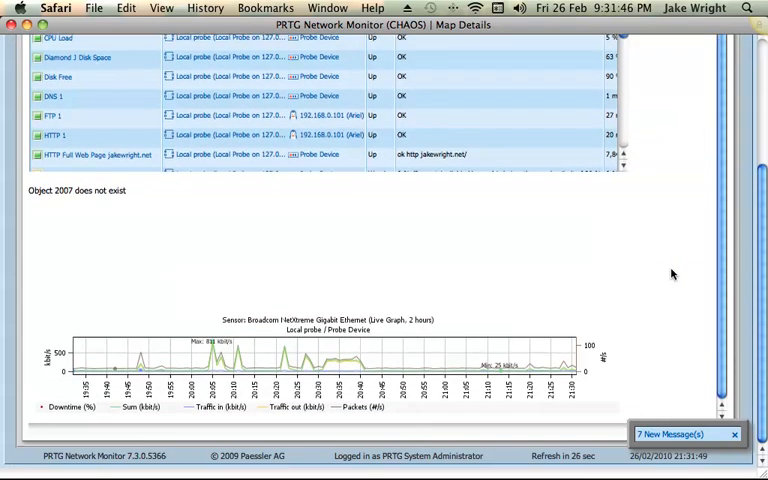
scroll("down", 3)
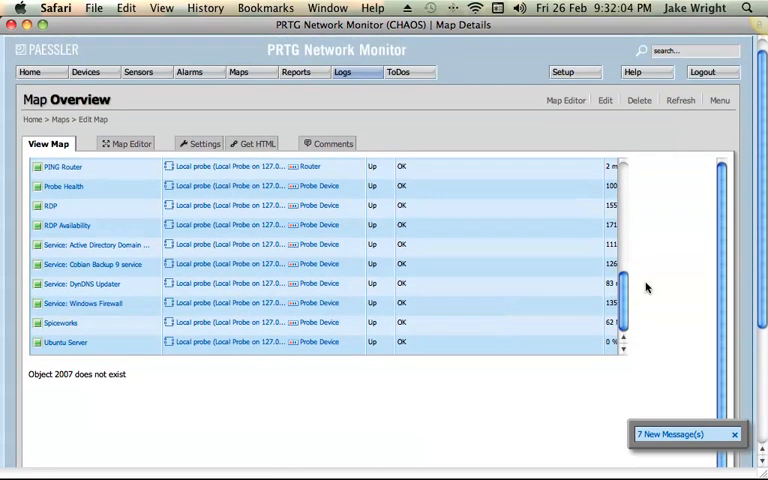
left_click(28, 88)
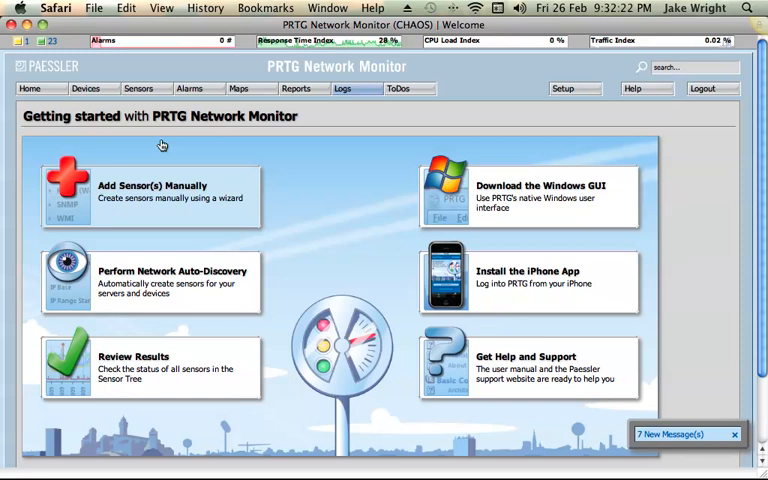
left_click(238, 88)
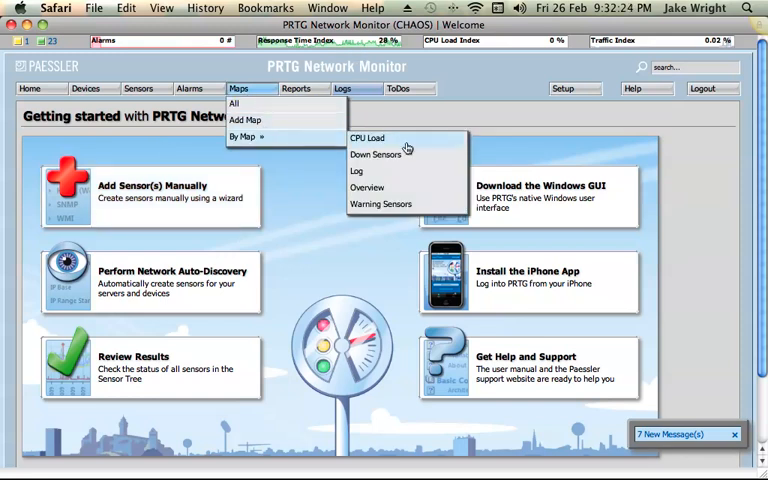
left_click(368, 138)
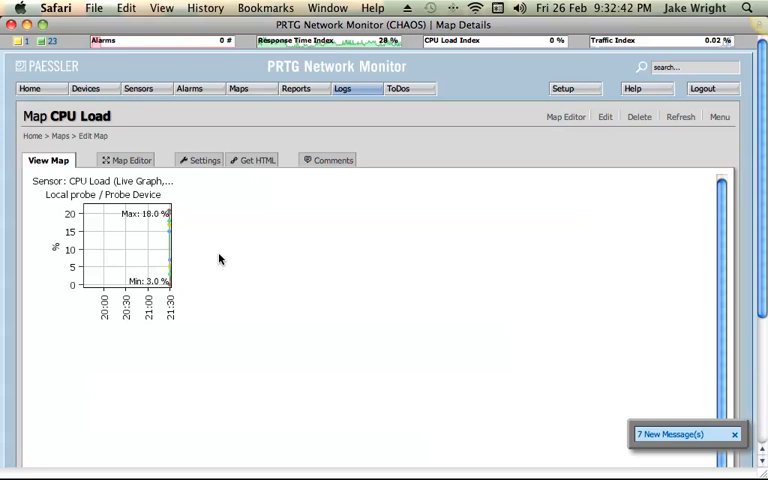
mouse_move(460, 252)
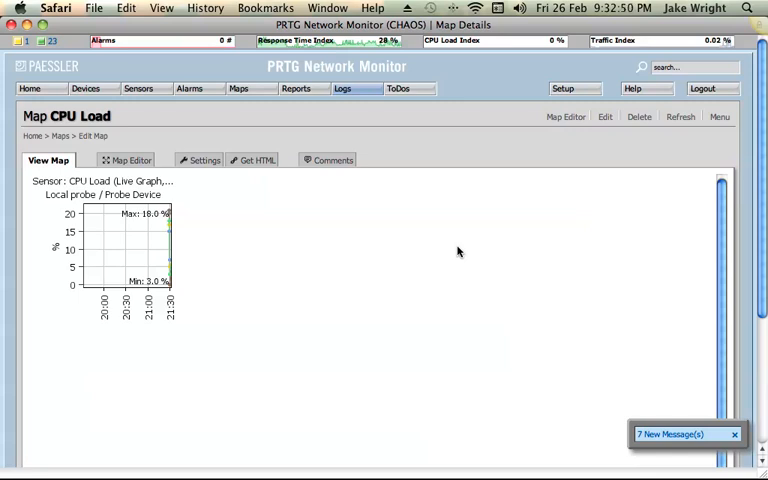
mouse_move(436, 246)
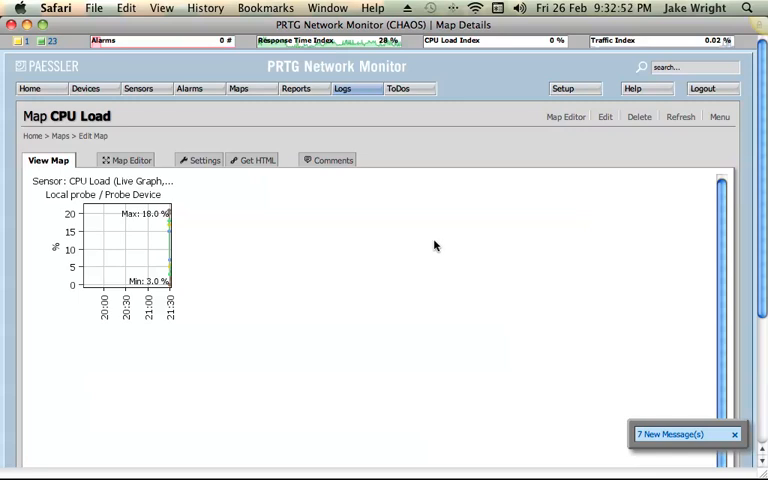
left_click(28, 88)
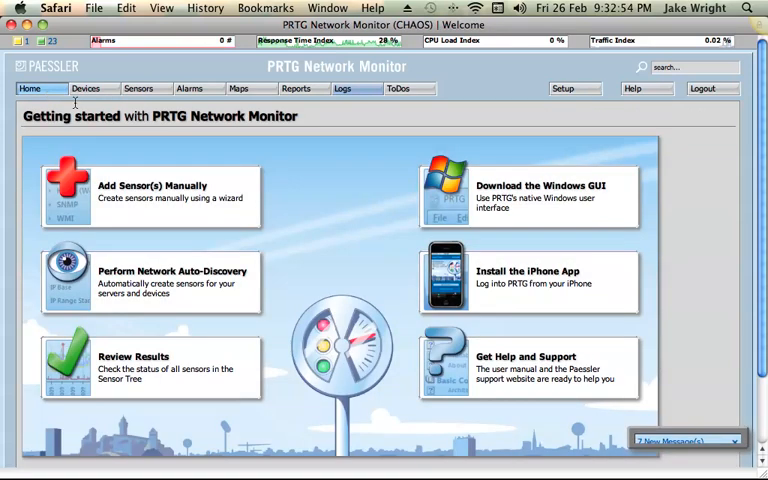